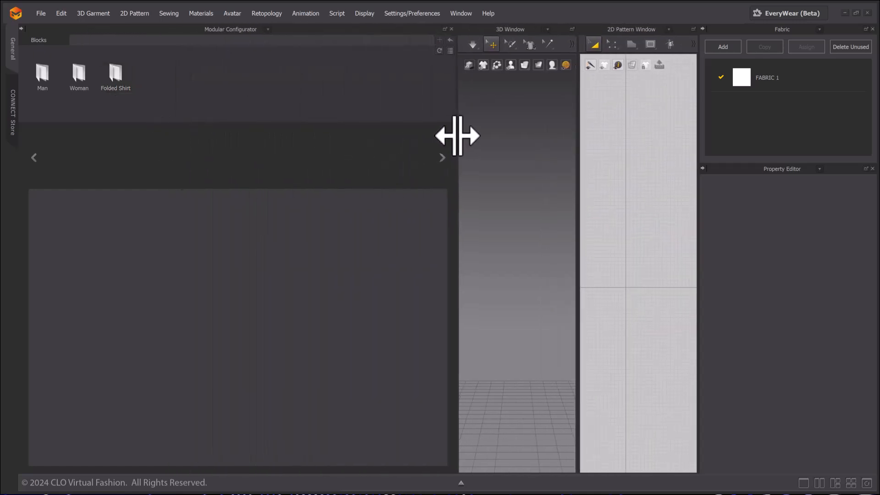
# - Pick the Woman > Shirts Basic blocks, add a collar and front/back bodies, trying another front
pyautogui.click(78, 75)
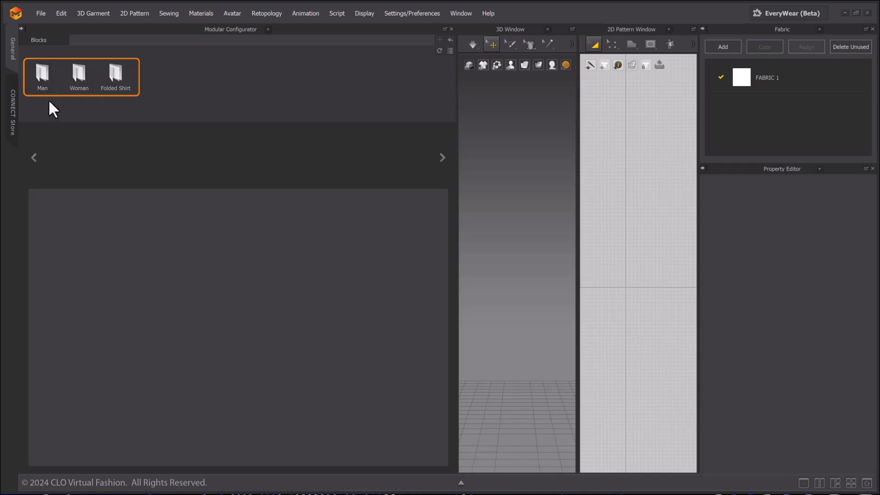
pyautogui.moveTo(78, 75)
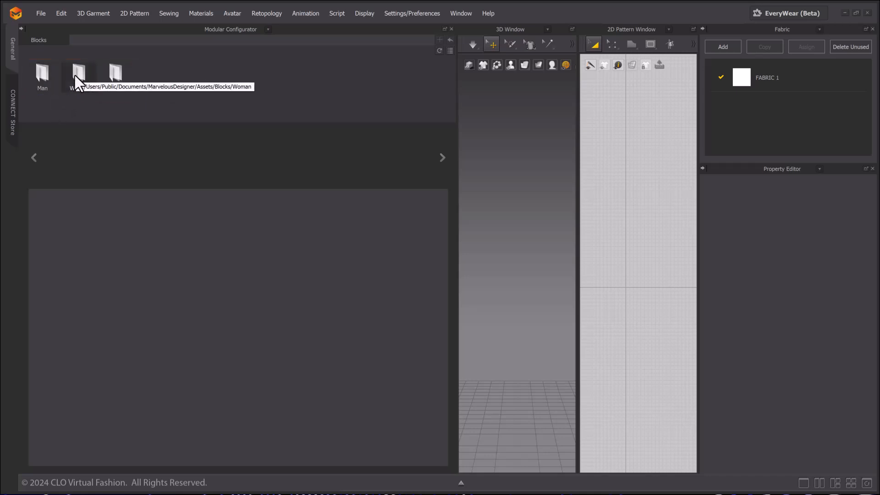
pyautogui.doubleClick(79, 73)
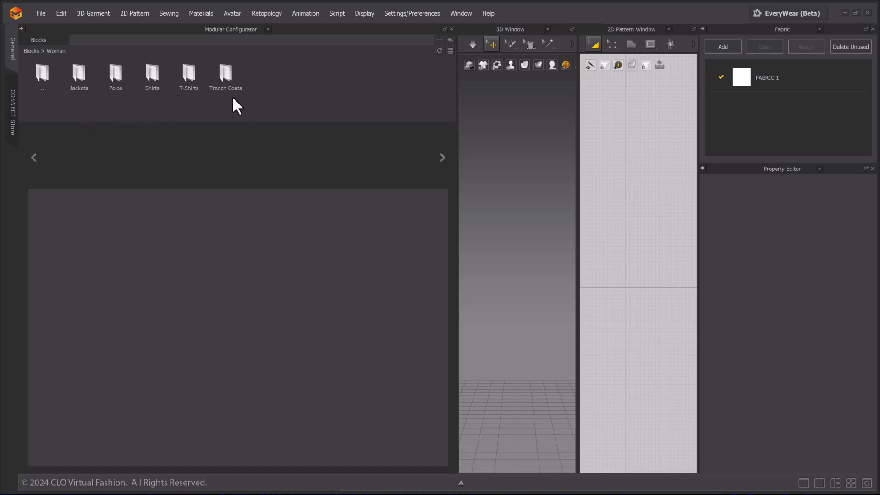
pyautogui.moveTo(152, 76)
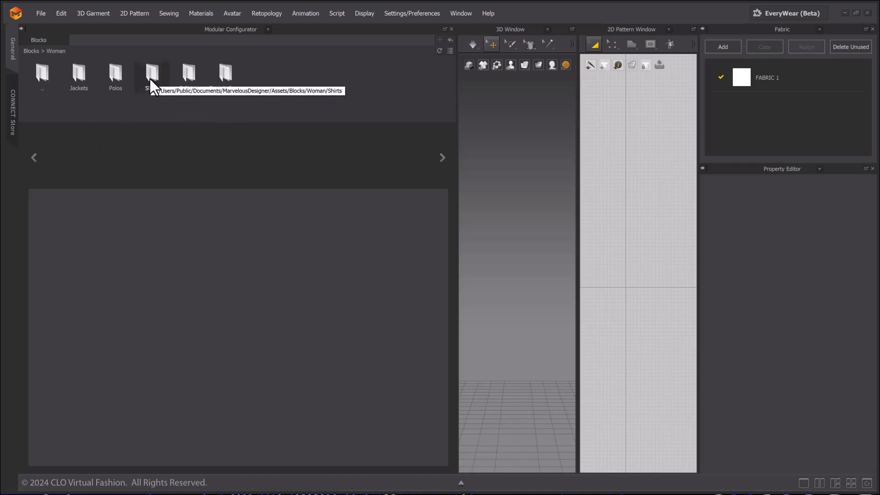
pyautogui.doubleClick(152, 73)
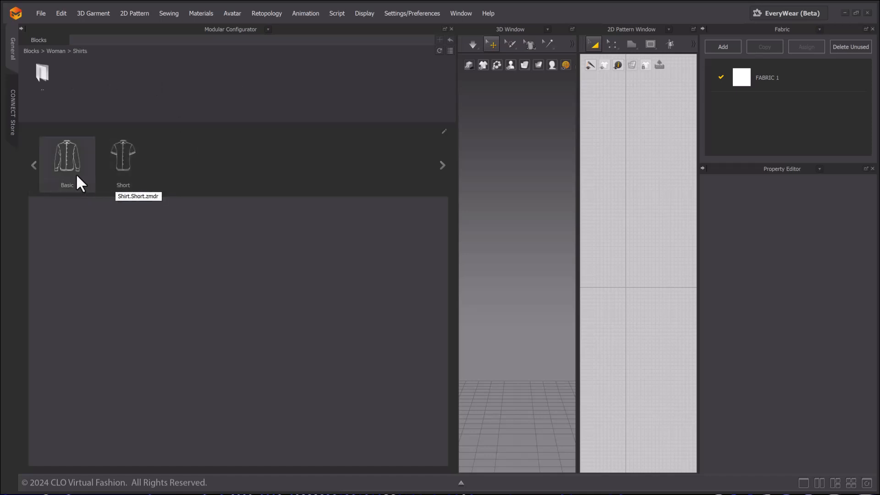
pyautogui.click(67, 157)
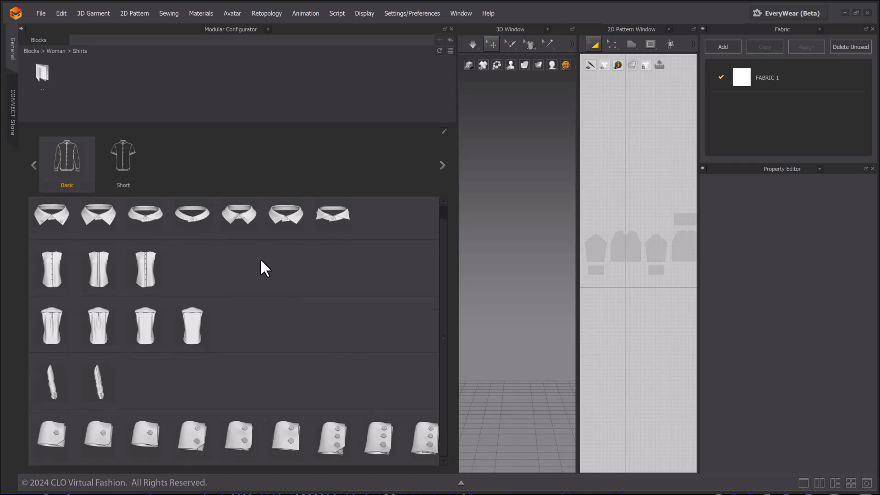
pyautogui.click(332, 215)
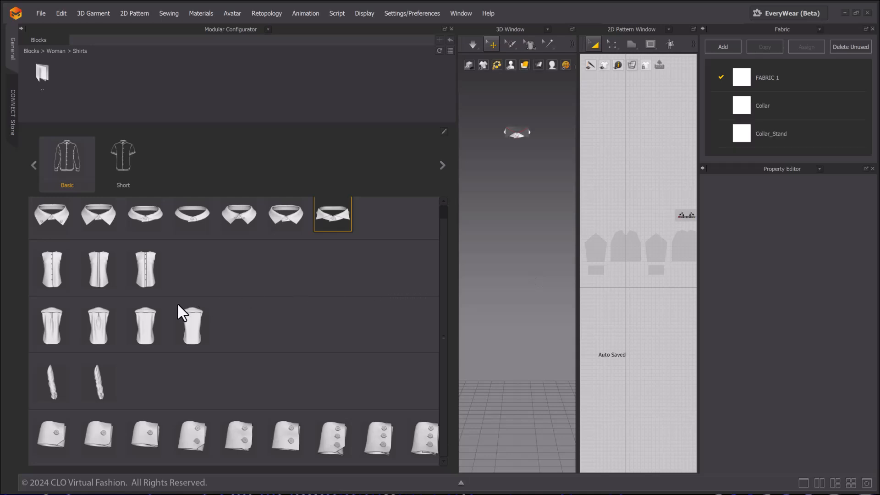
pyautogui.click(145, 325)
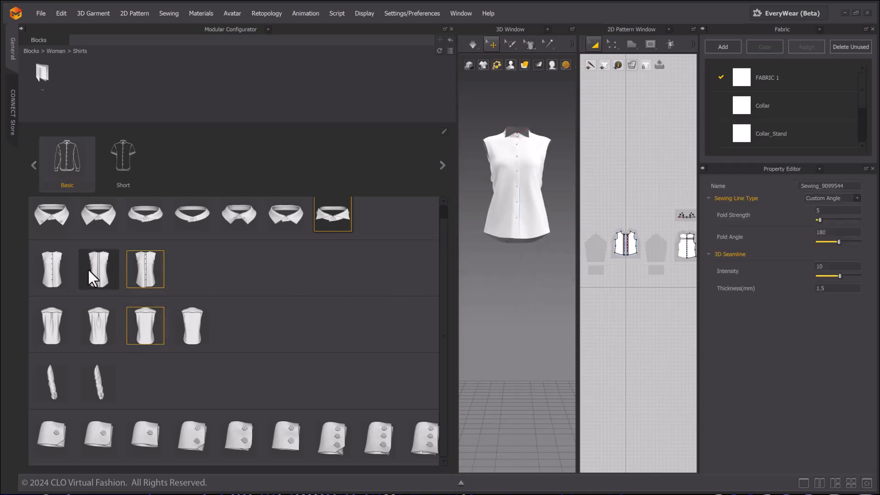
pyautogui.click(98, 270)
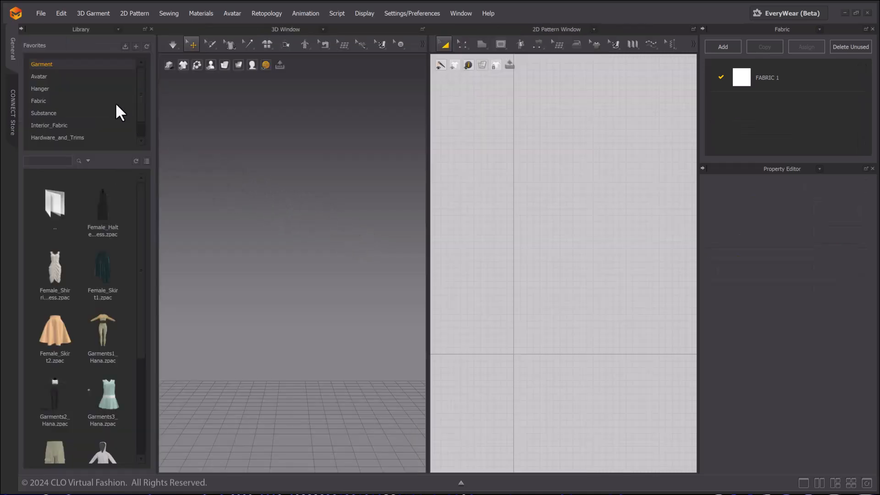
# - Load FV2_Camila from the Female_V2 avatars and apply the FV2_03_Attention pose
pyautogui.click(39, 77)
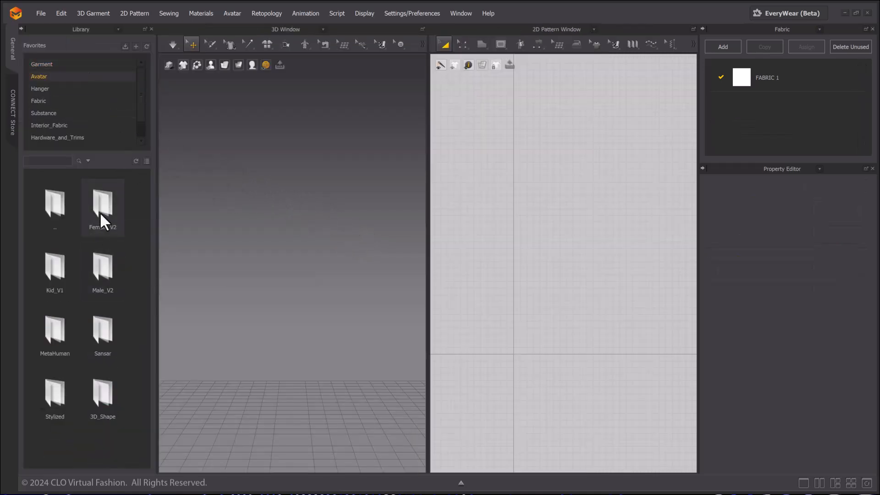
pyautogui.doubleClick(102, 203)
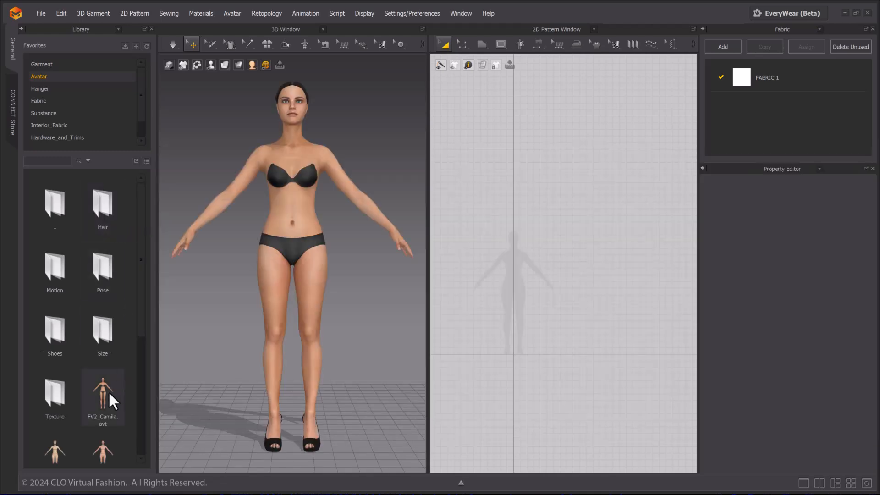
pyautogui.moveTo(103, 272)
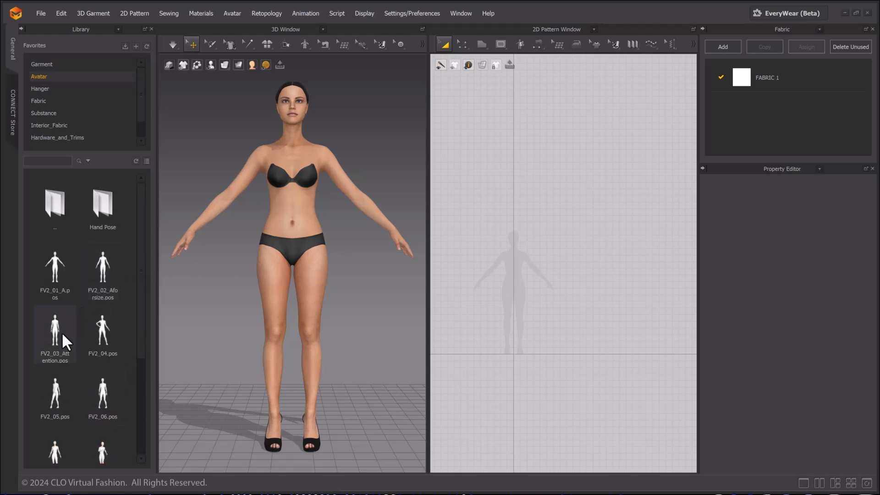
pyautogui.doubleClick(55, 330)
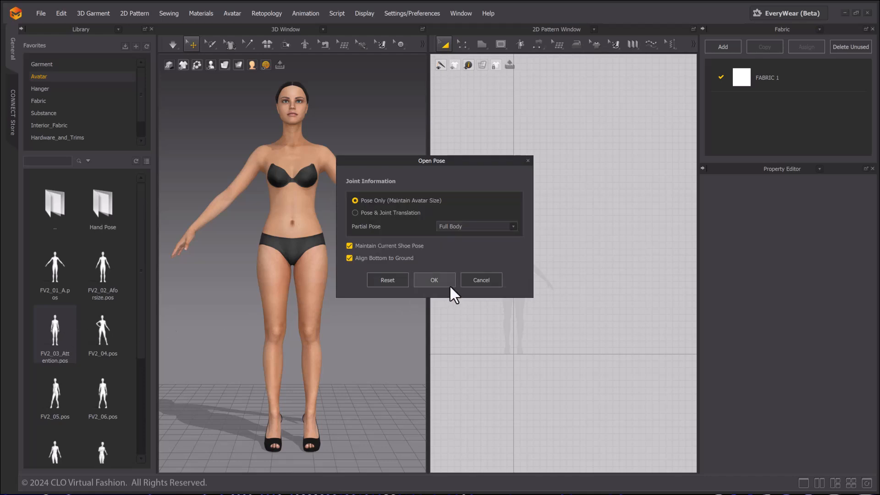
pyautogui.click(434, 279)
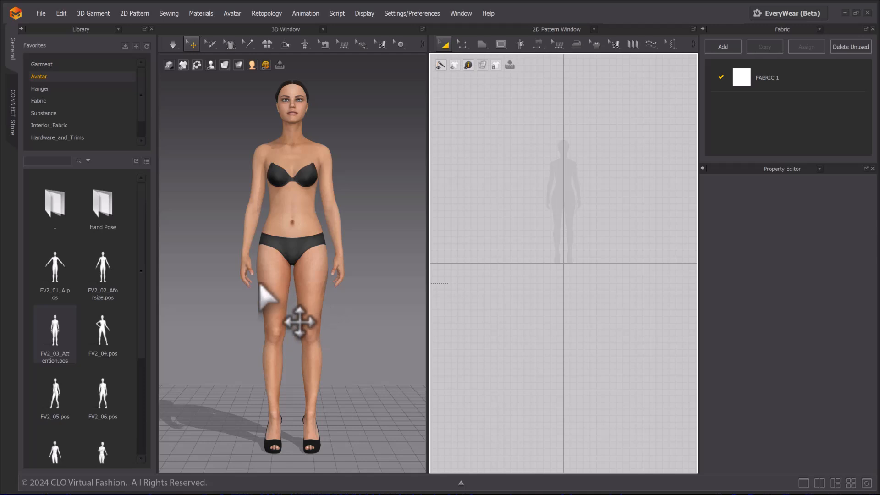
# - In Modular Configurator, add the Dropped T-shirt body and short sleeve blocks to the avatar
pyautogui.click(118, 30)
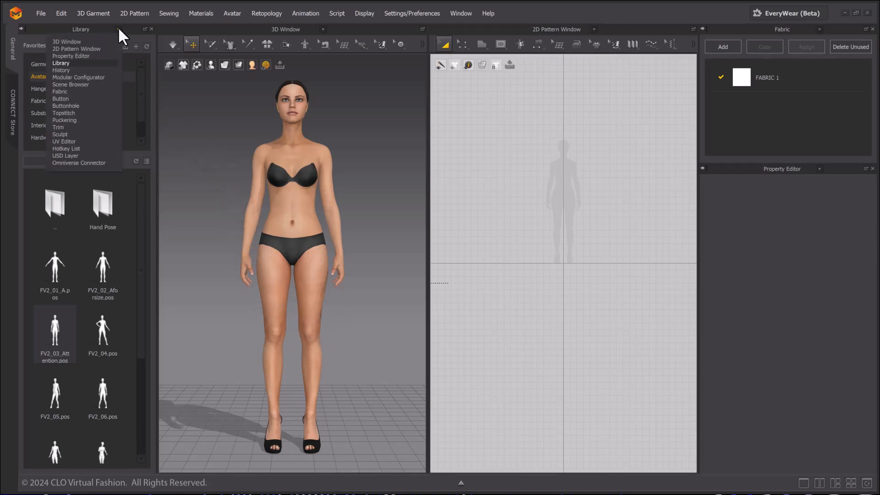
pyautogui.click(78, 77)
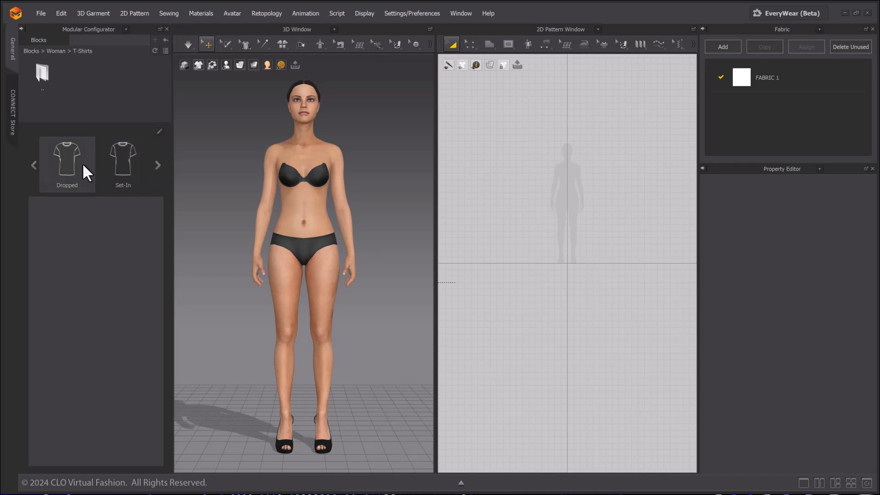
pyautogui.click(67, 160)
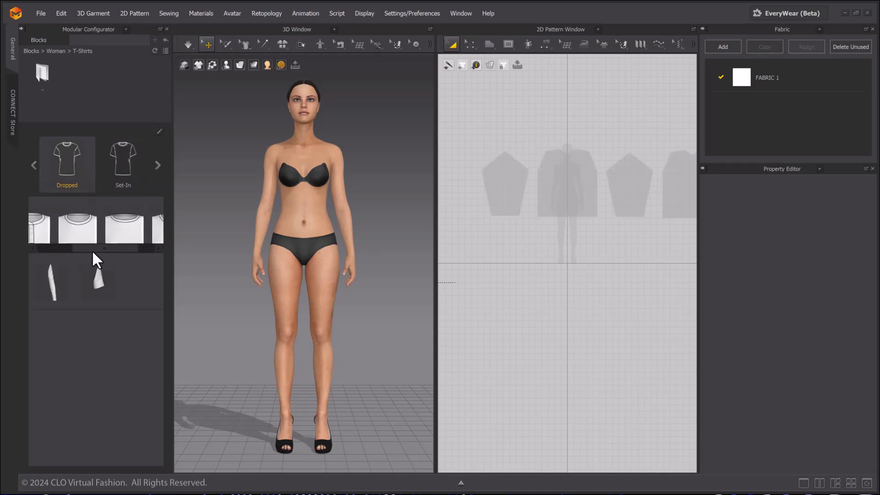
pyautogui.click(77, 224)
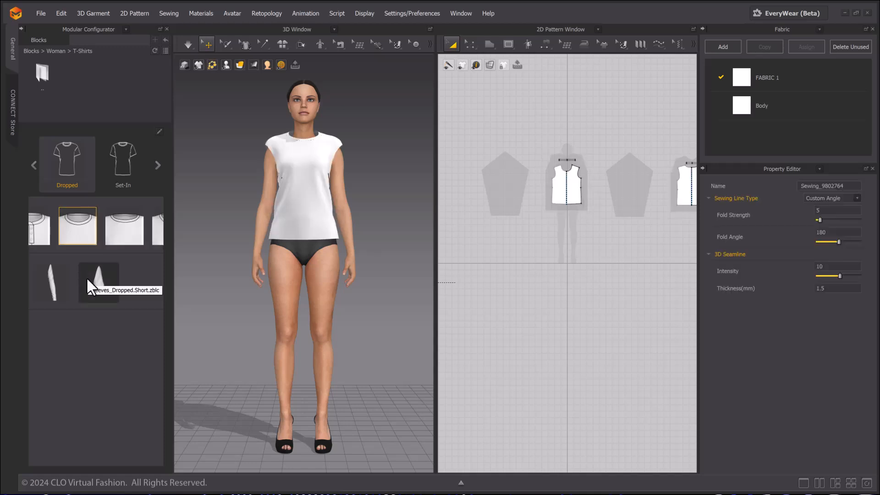
pyautogui.click(98, 282)
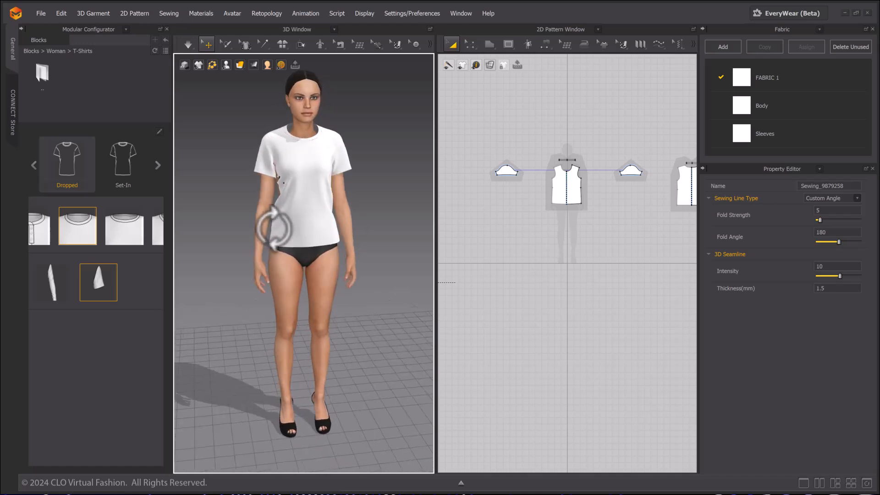
pyautogui.click(187, 44)
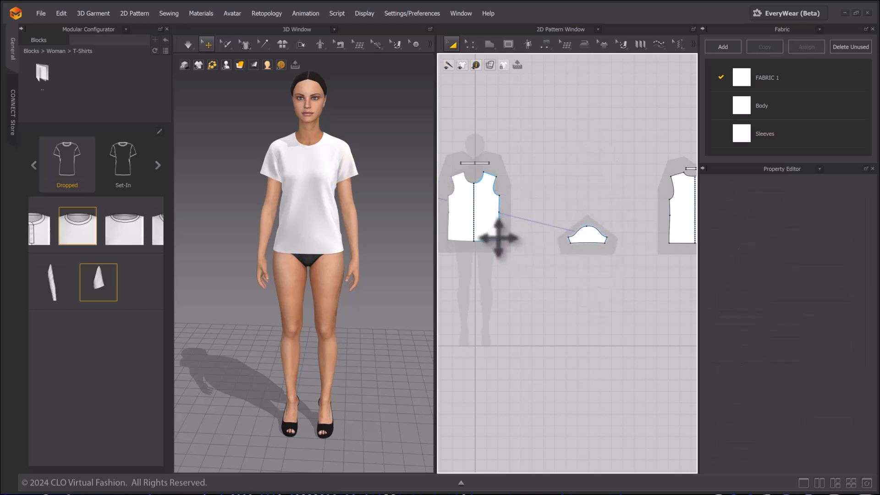
# - Remove the T-shirt patterns' modular relationship and confirm deleting the modular frame
pyautogui.moveTo(498, 237); pyautogui.dragTo(518, 222)
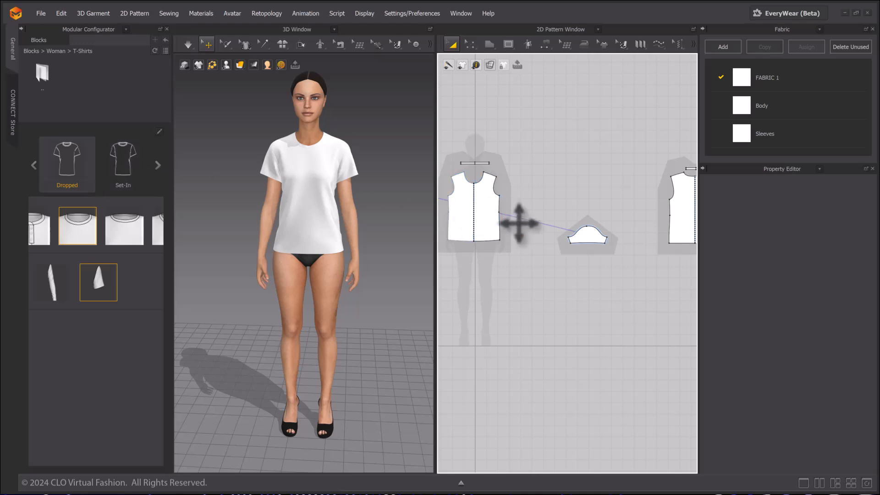
pyautogui.rightClick(519, 223)
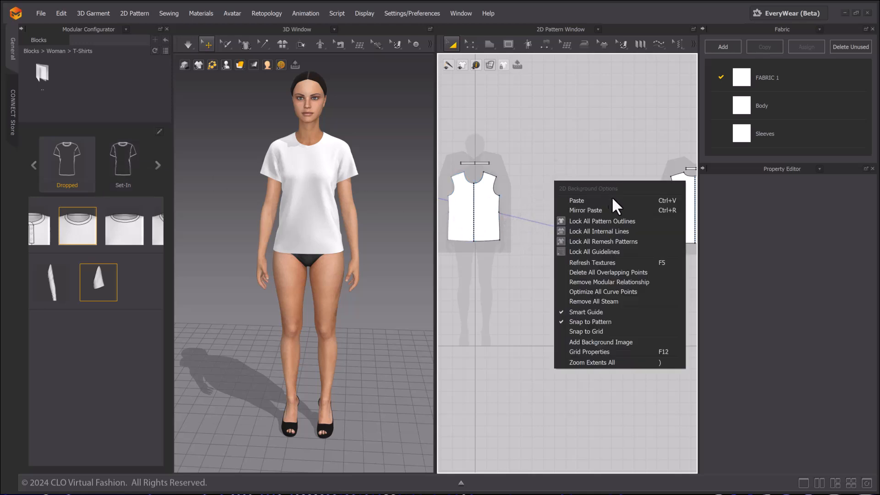
pyautogui.moveTo(609, 282)
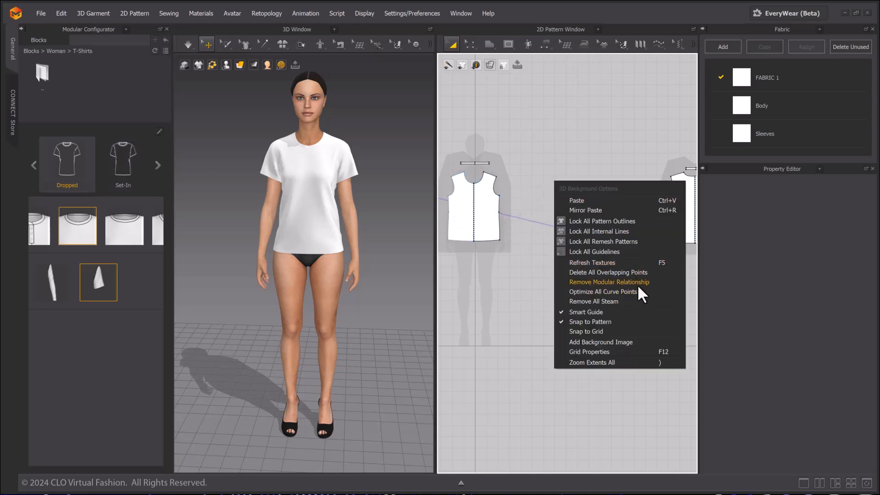
pyautogui.click(609, 282)
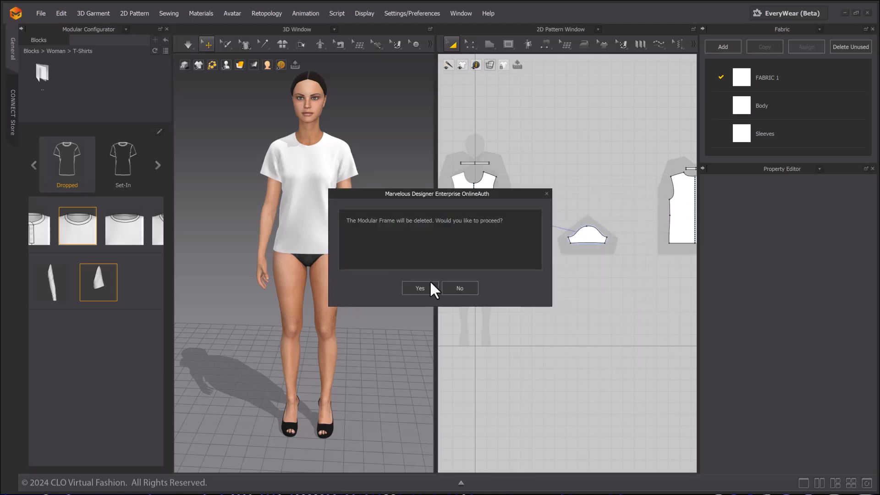
pyautogui.click(419, 288)
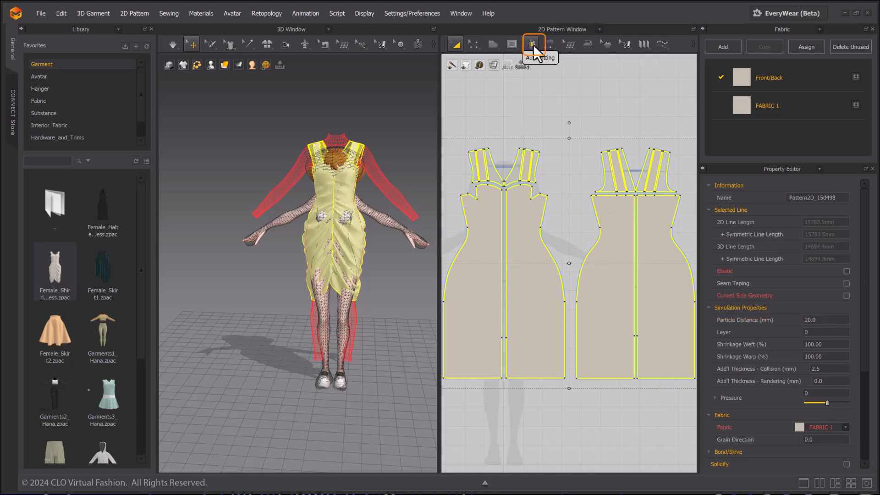
# - Confirm auto fitting on the dress patterns with pattern curvature kept at 100%
pyautogui.click(532, 44)
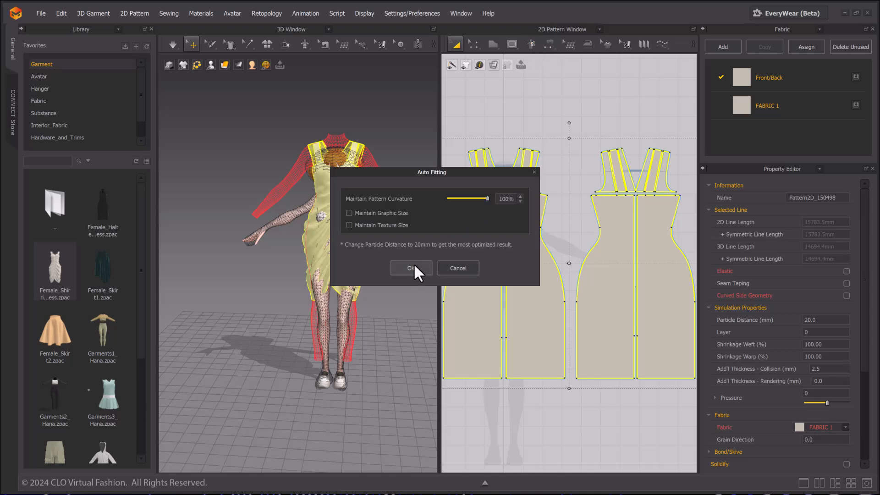
pyautogui.click(411, 267)
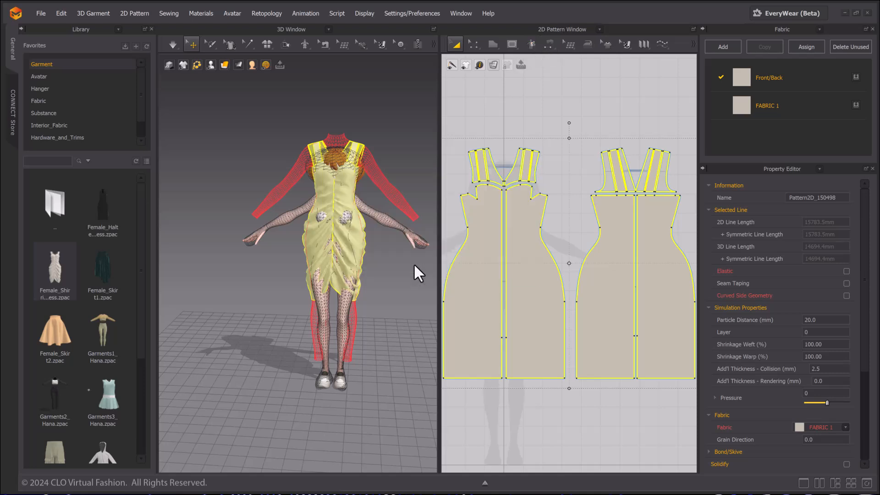
pyautogui.moveTo(122, 252)
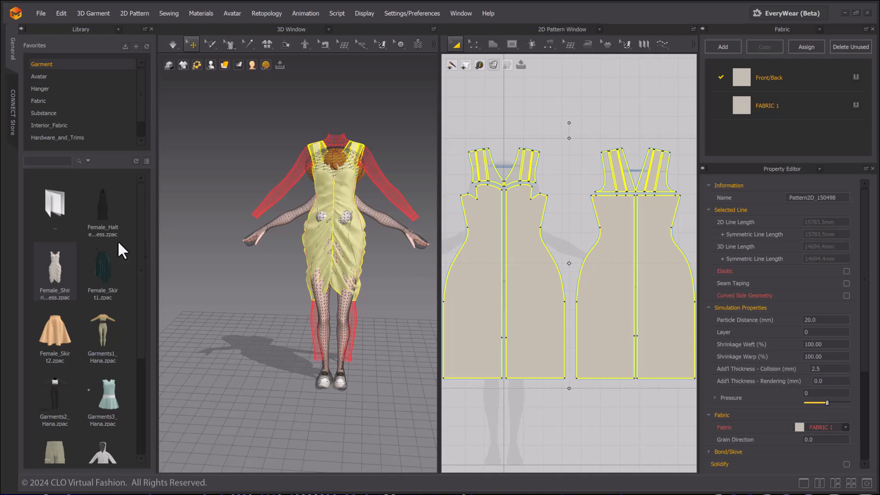
pyautogui.moveTo(121, 252)
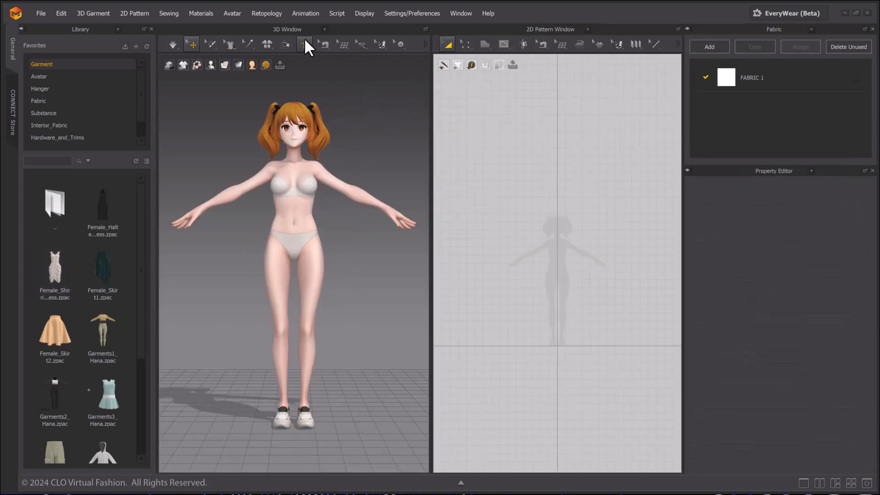
# - Drape Male_Hoody on the anime avatar, then clear the avatar, hoodie and patterns
pyautogui.click(305, 44)
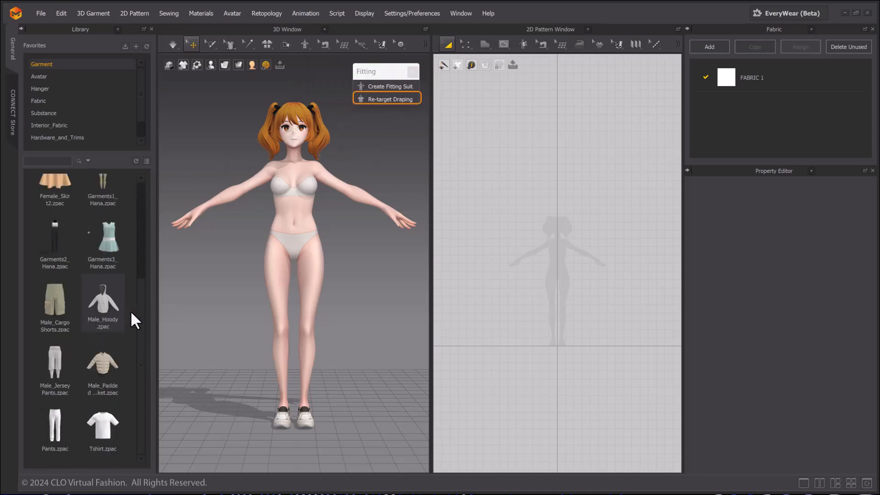
pyautogui.doubleClick(102, 298)
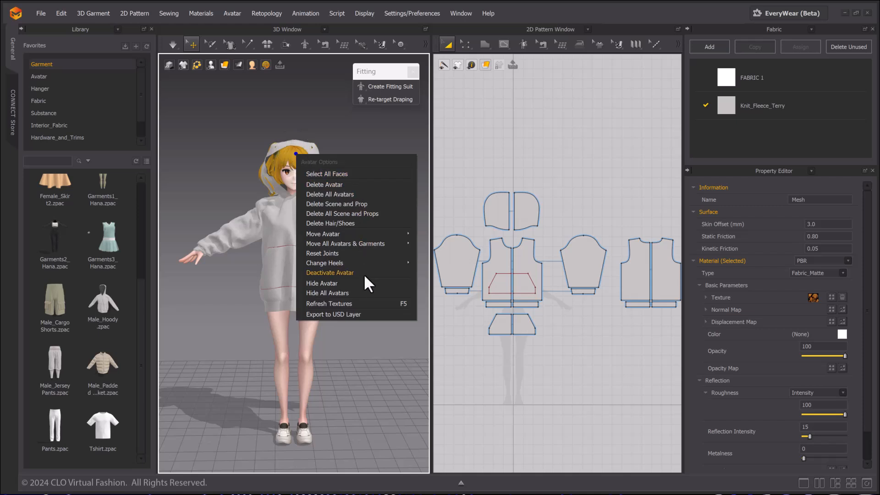
pyautogui.moveTo(366, 279)
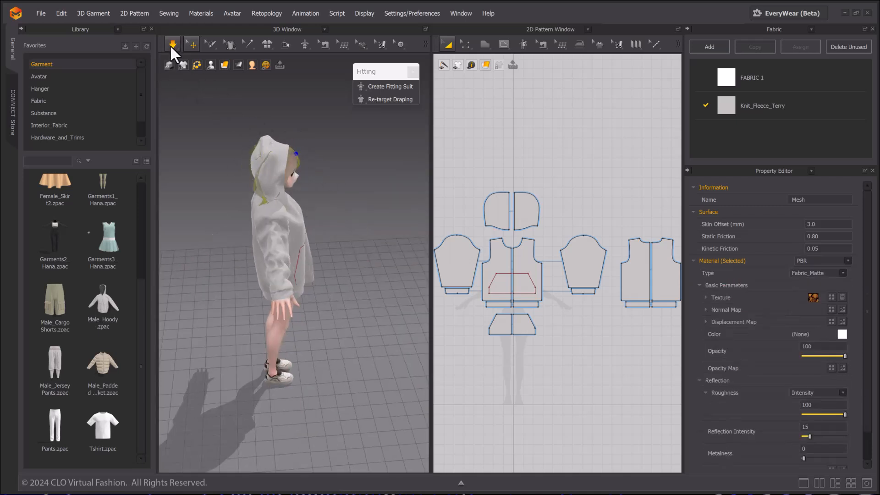
pyautogui.click(510, 212)
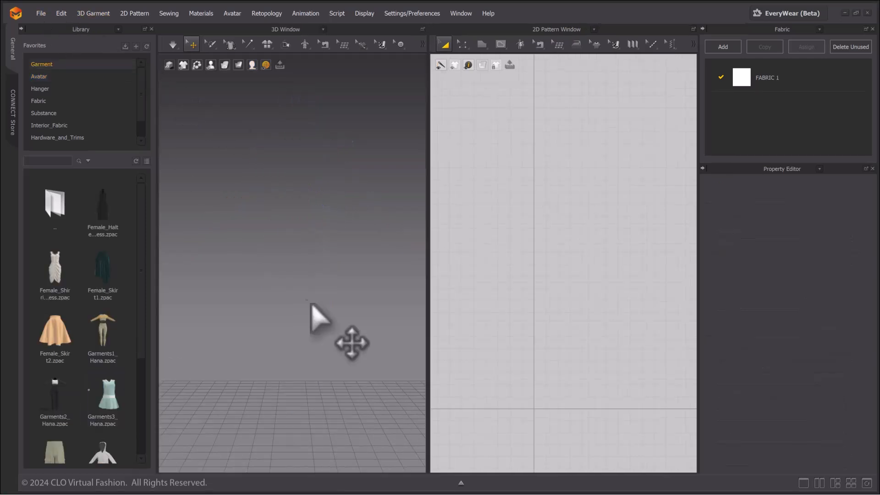
# - Import avatar.obj as an avatar with Auto Create Fitting Suit enabled
pyautogui.click(40, 13)
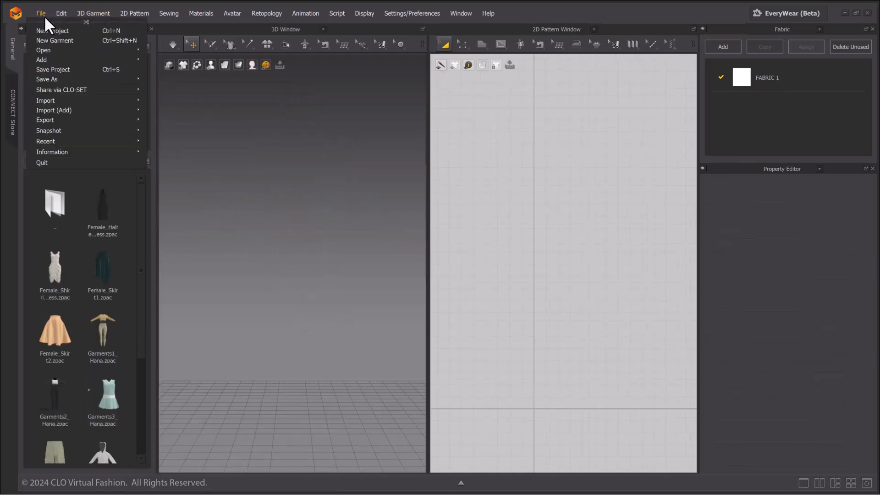
pyautogui.moveTo(54, 110)
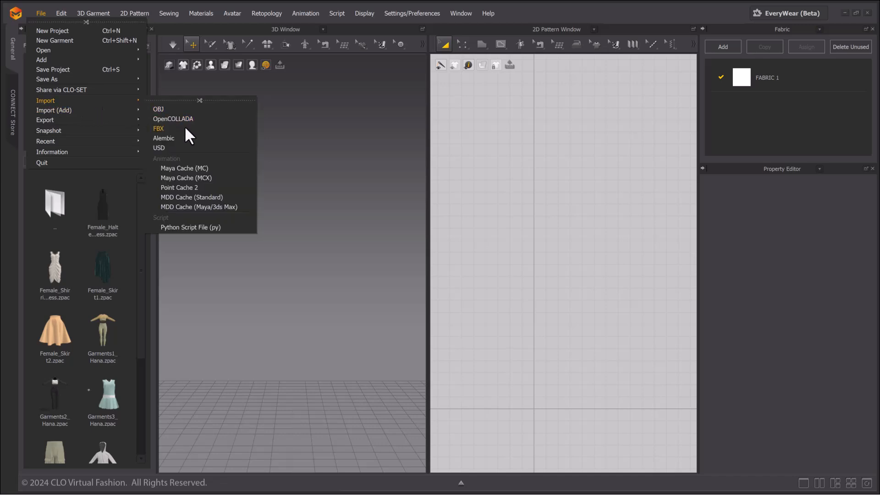
pyautogui.click(159, 109)
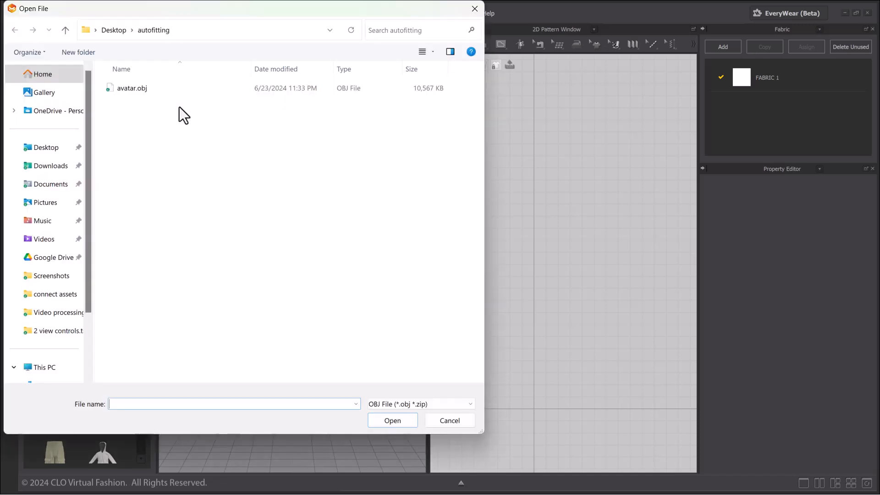
pyautogui.click(131, 88)
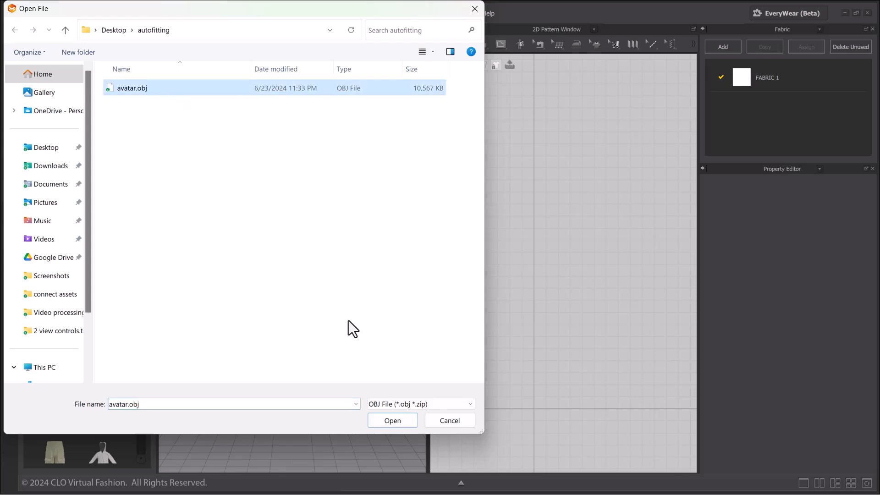
pyautogui.click(392, 419)
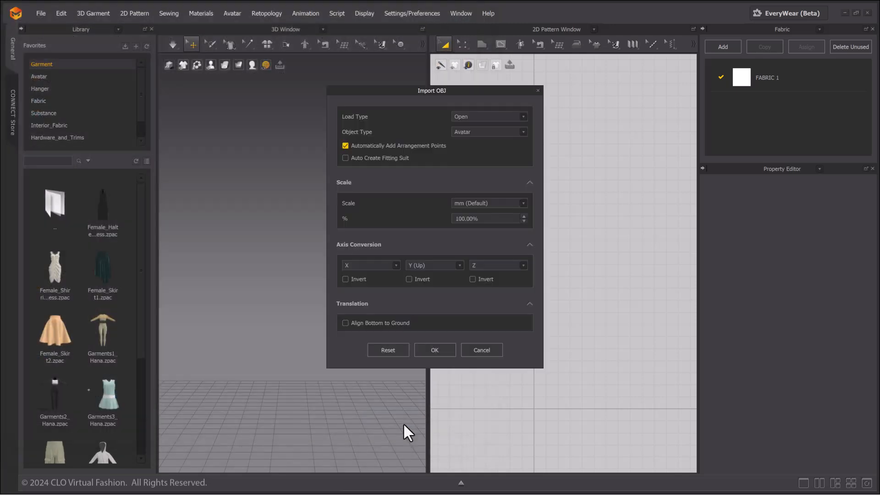
pyautogui.click(344, 158)
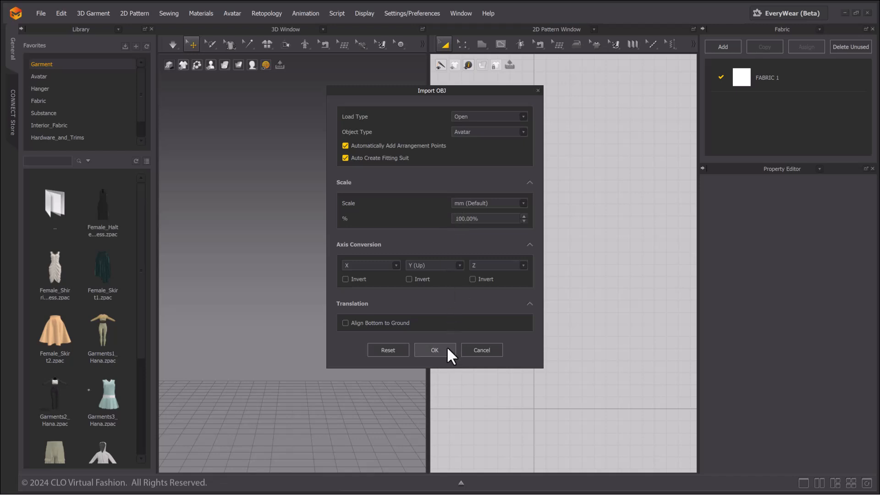
pyautogui.click(435, 350)
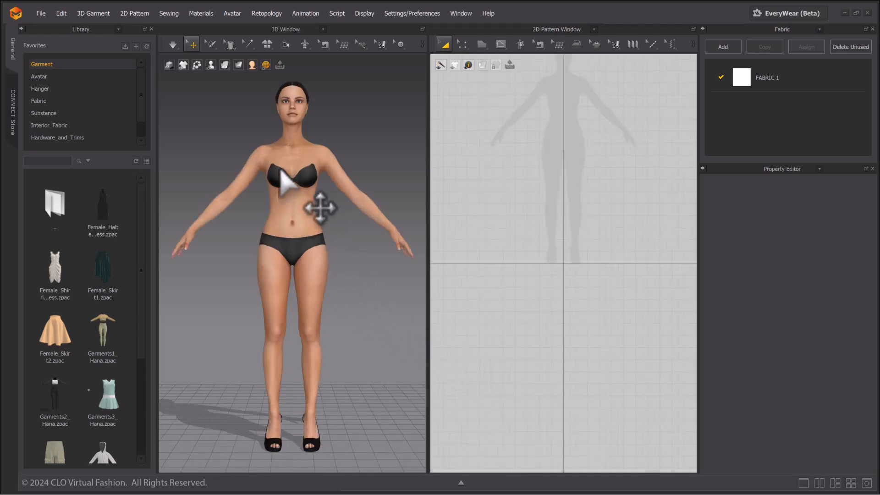
# - Select the imported avatar and reopen the OBJ import file browser
pyautogui.click(210, 64)
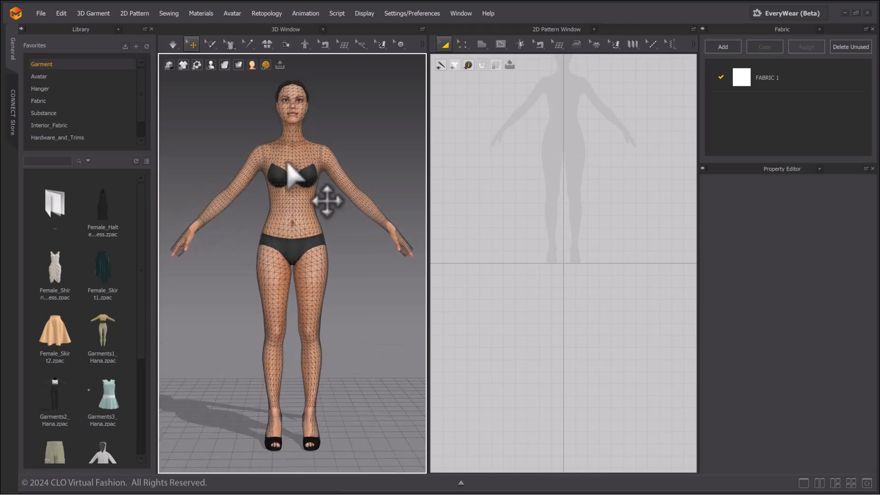
pyautogui.click(41, 13)
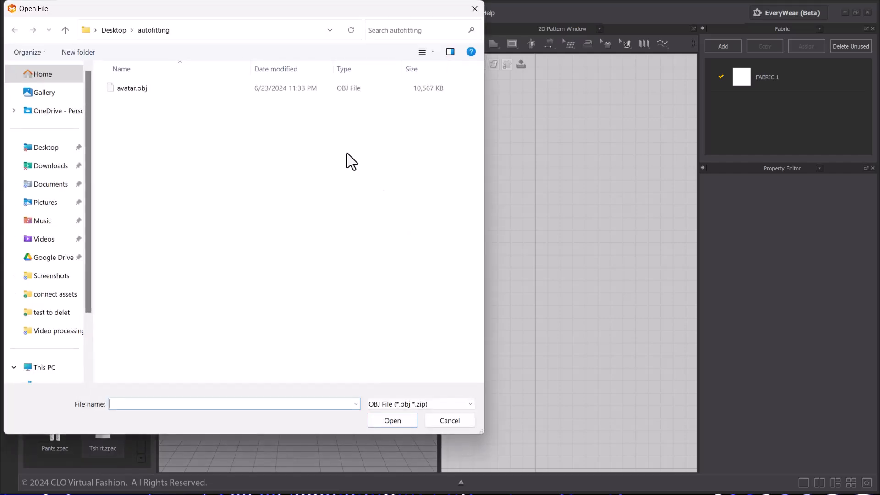
# - Close the file dialog and launch Create Fitting Suit from the Fitting dropdown
pyautogui.click(450, 420)
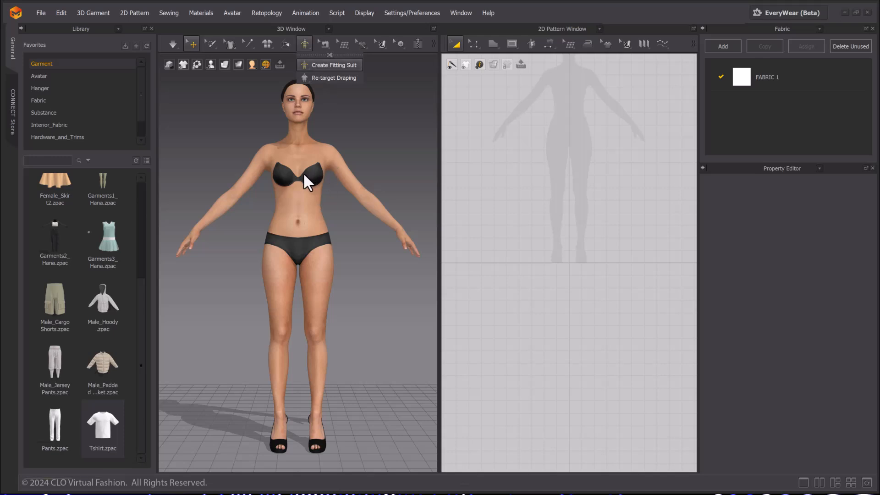
pyautogui.moveTo(280, 156)
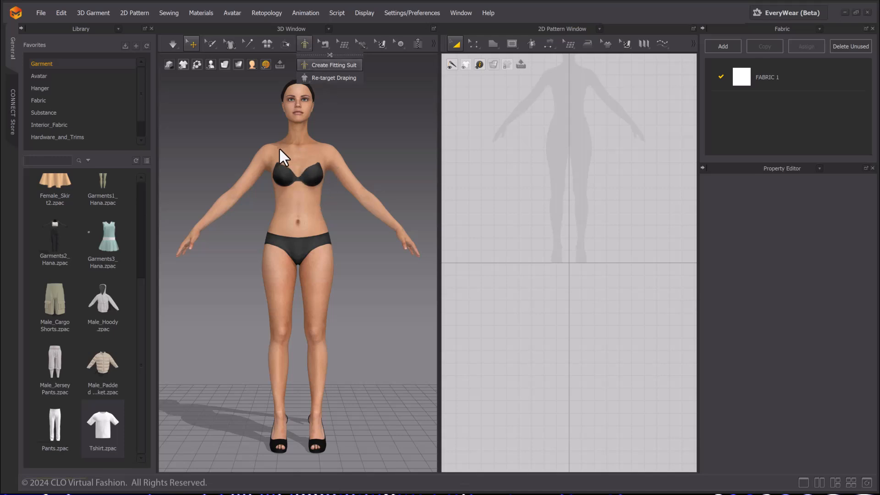
pyautogui.moveTo(313, 135)
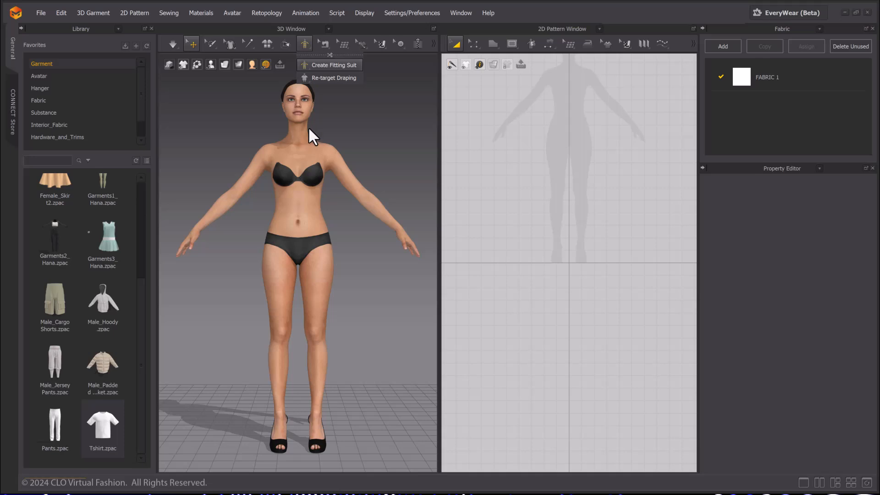
pyautogui.click(334, 65)
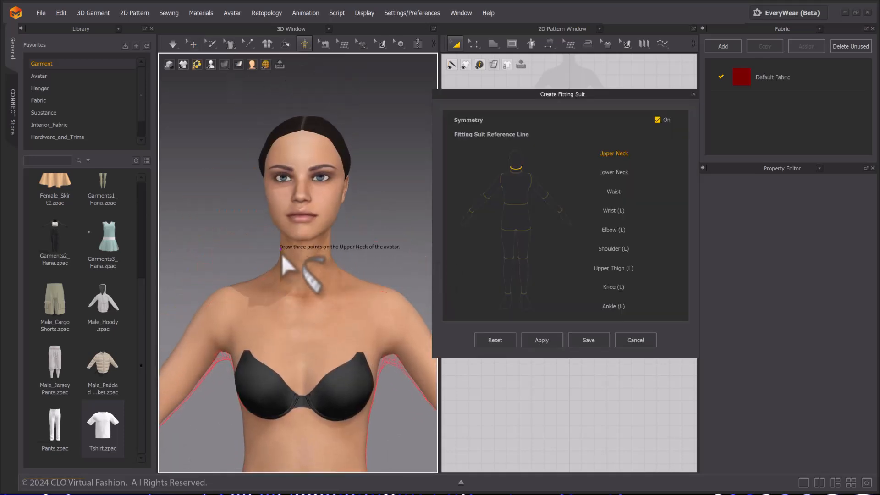
# - Mark the first Upper Neck reference point on the avatar
pyautogui.click(286, 260)
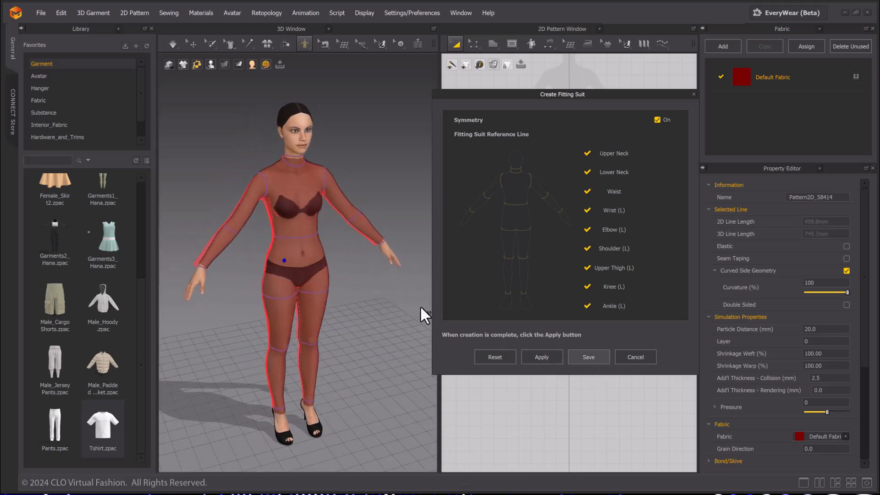
# - Save the avatar with its fitting suit as 'fittting suit c' and close the setup window
pyautogui.click(587, 356)
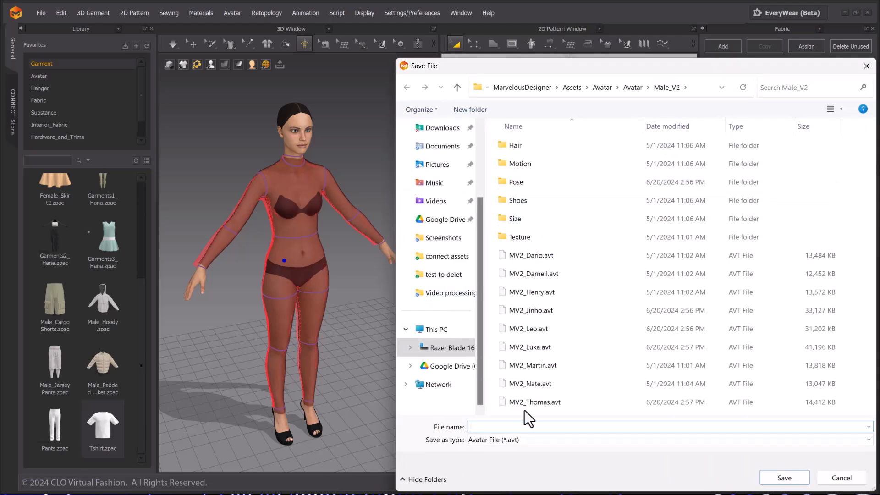
pyautogui.write('fittting suit c')
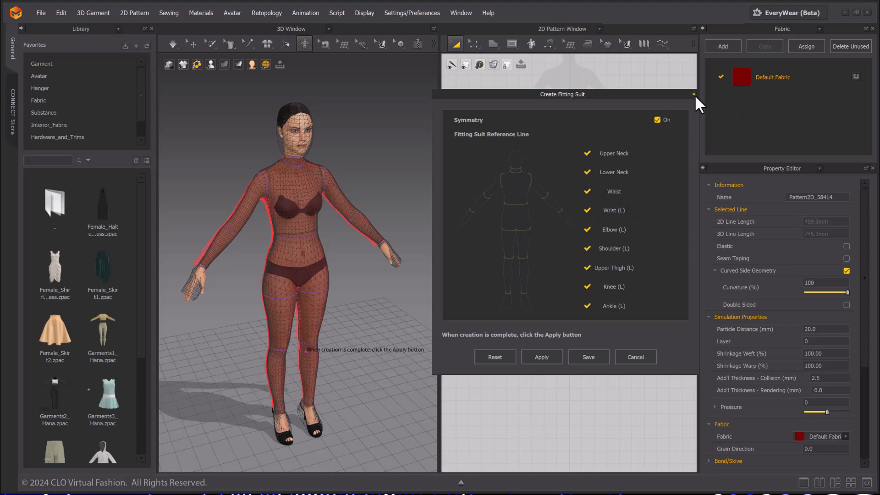
pyautogui.click(693, 94)
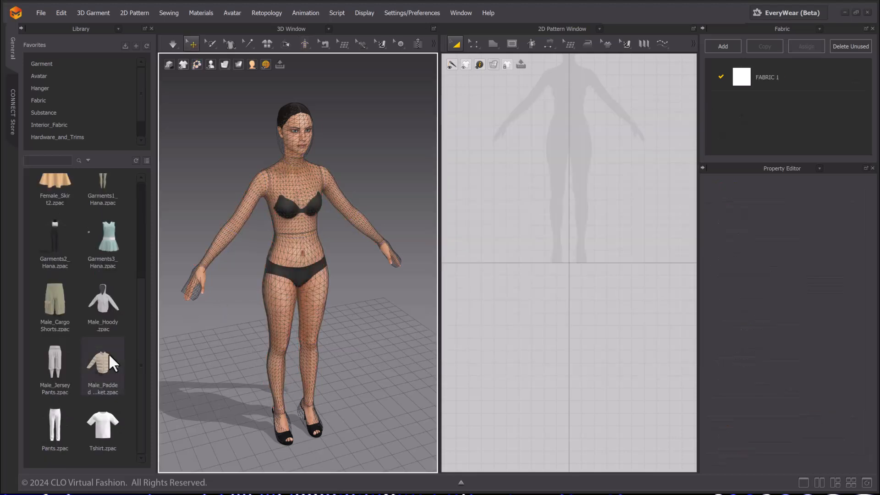
# - Load Pants.zpac from the Library onto the avatar to dress her in white pants
pyautogui.rightClick(55, 425)
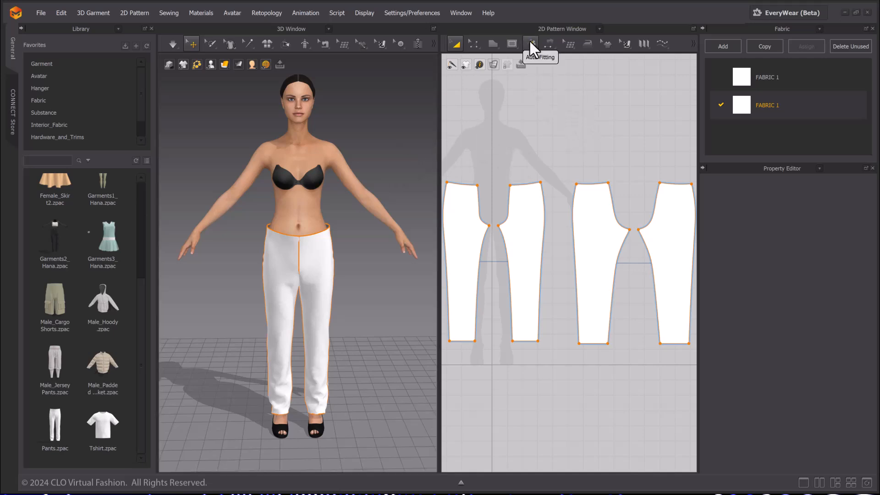
pyautogui.moveTo(443, 252)
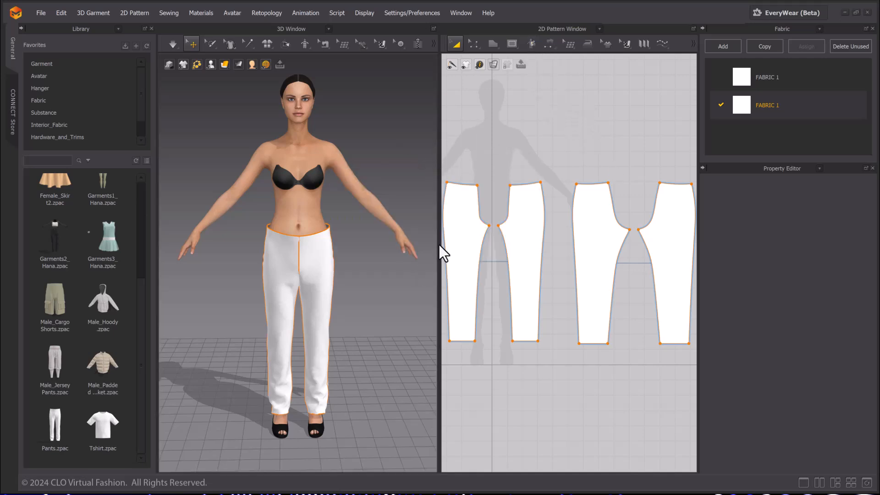